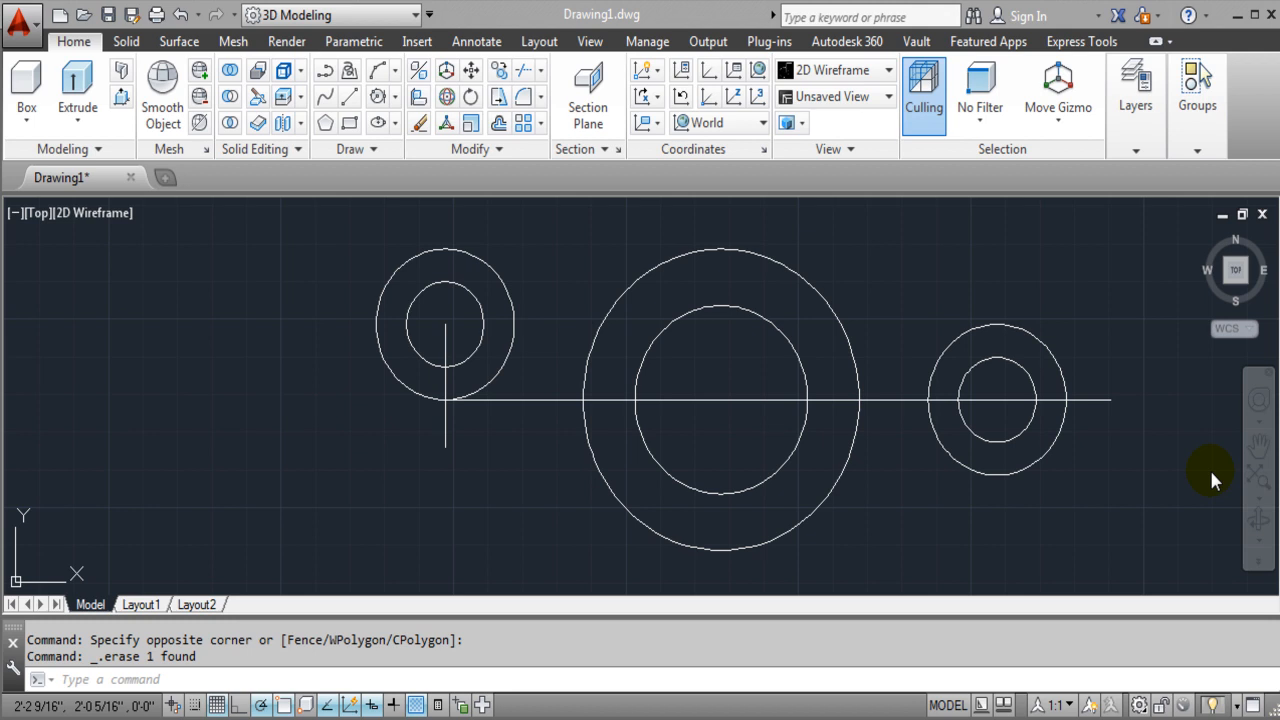
mouse_move(440, 340)
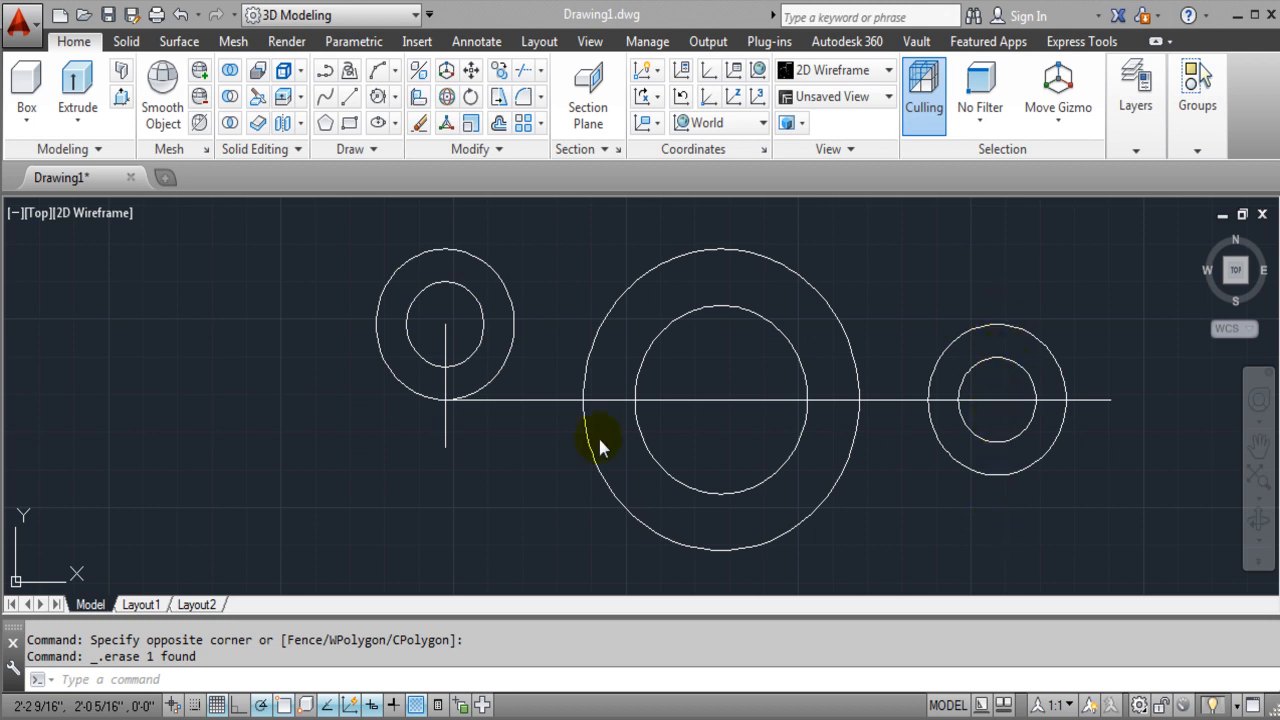
mouse_move(1004, 336)
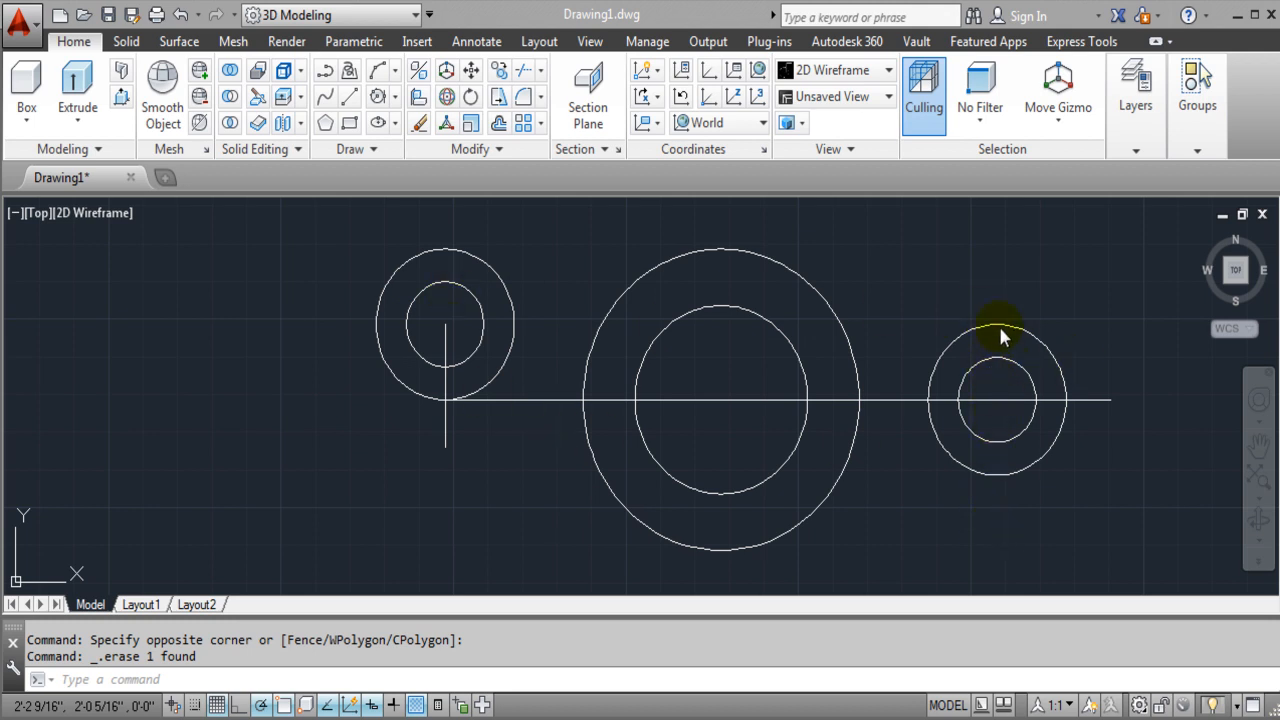
mouse_move(458, 402)
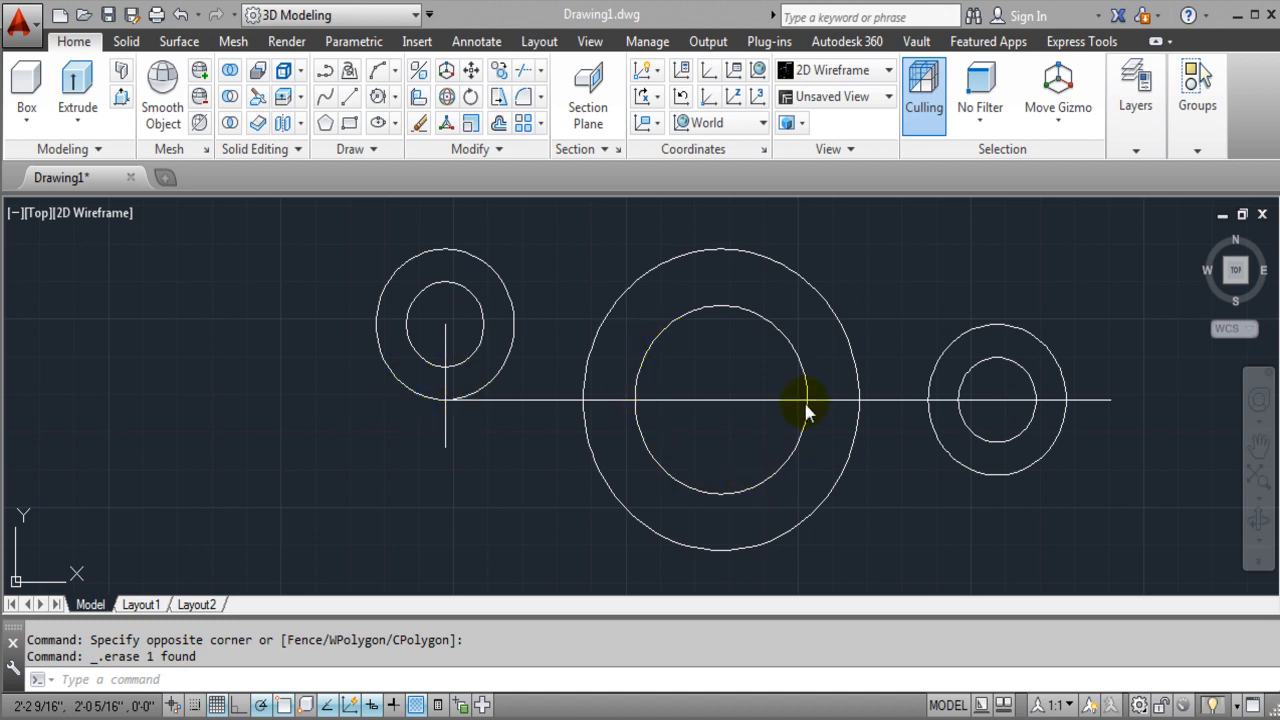
mouse_move(764, 248)
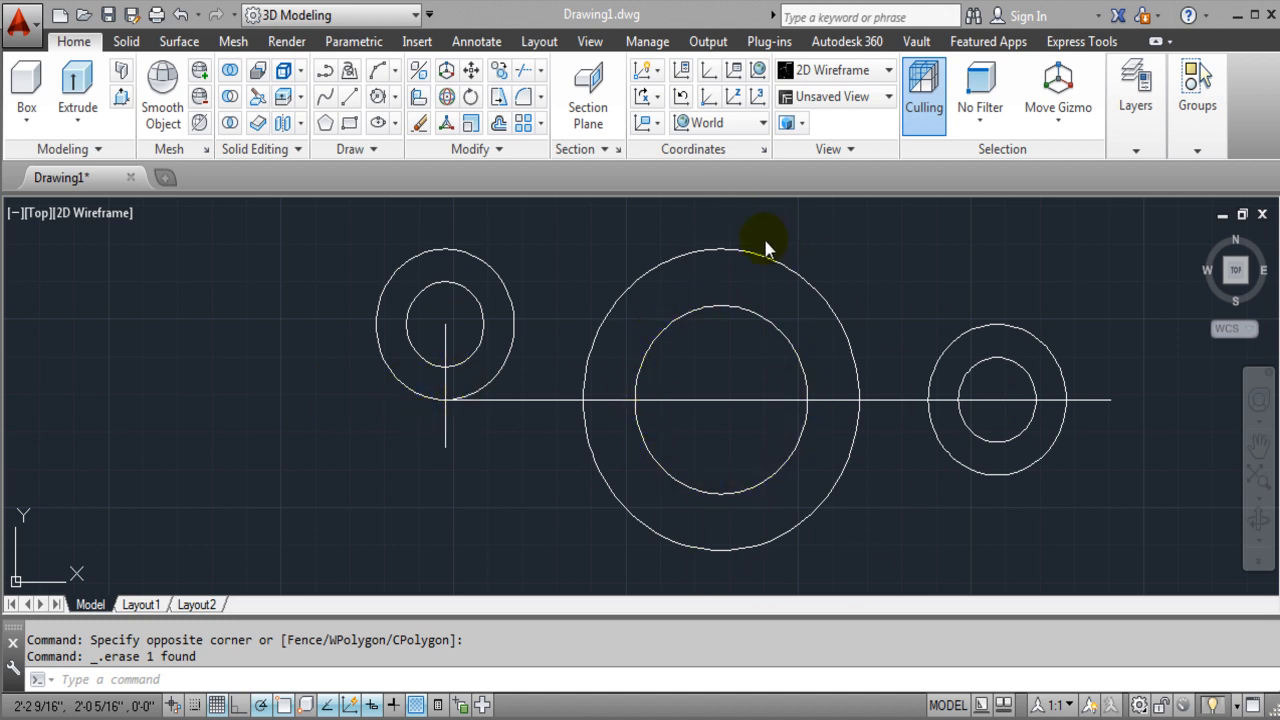
mouse_move(700, 256)
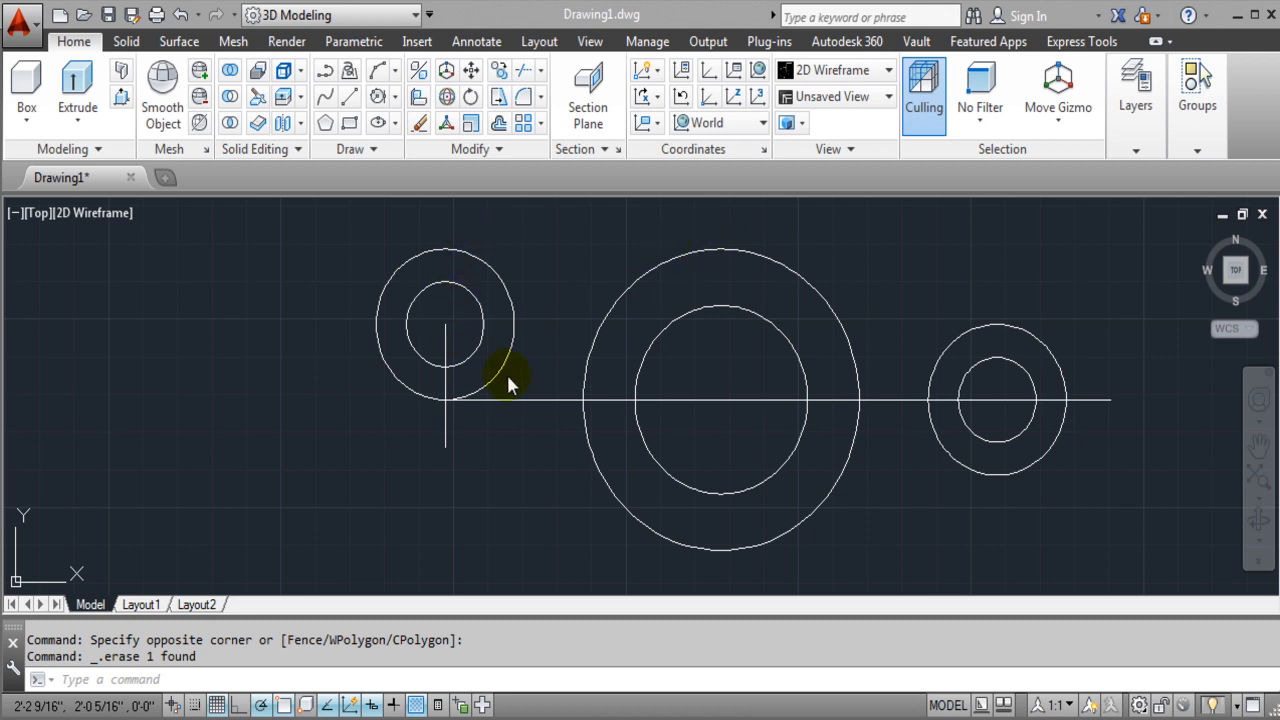
mouse_move(976, 364)
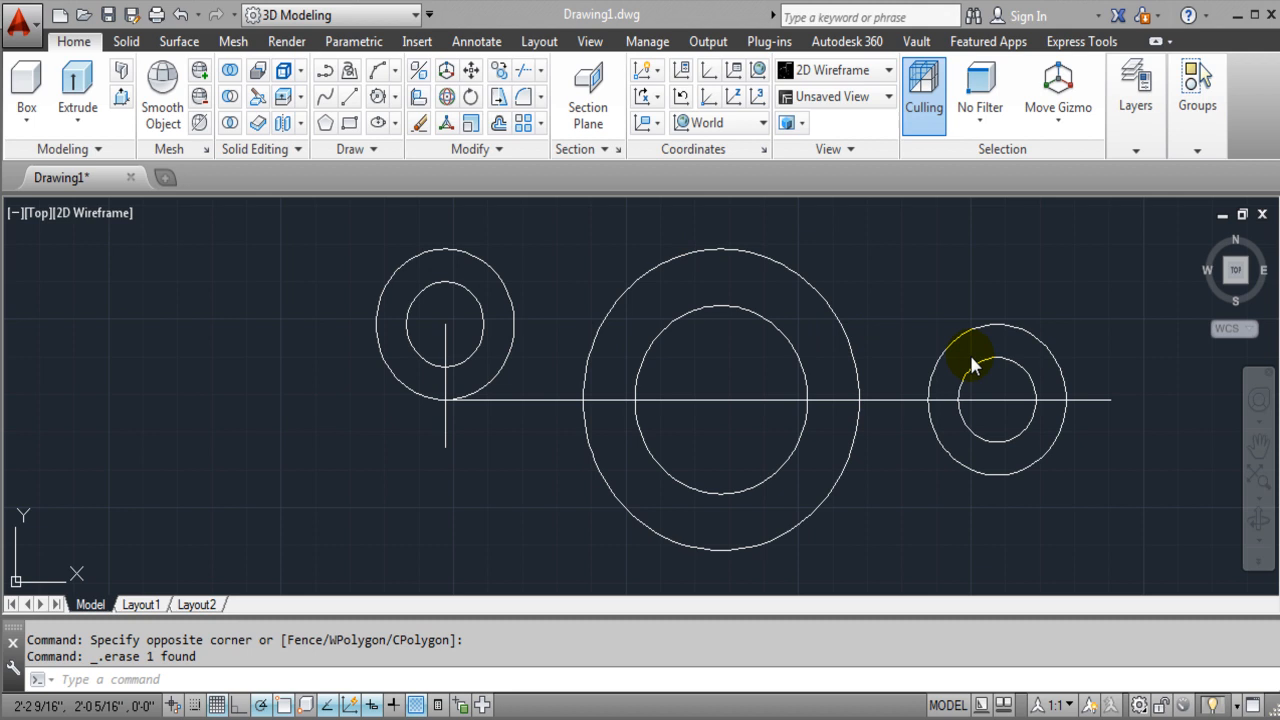
mouse_move(390, 448)
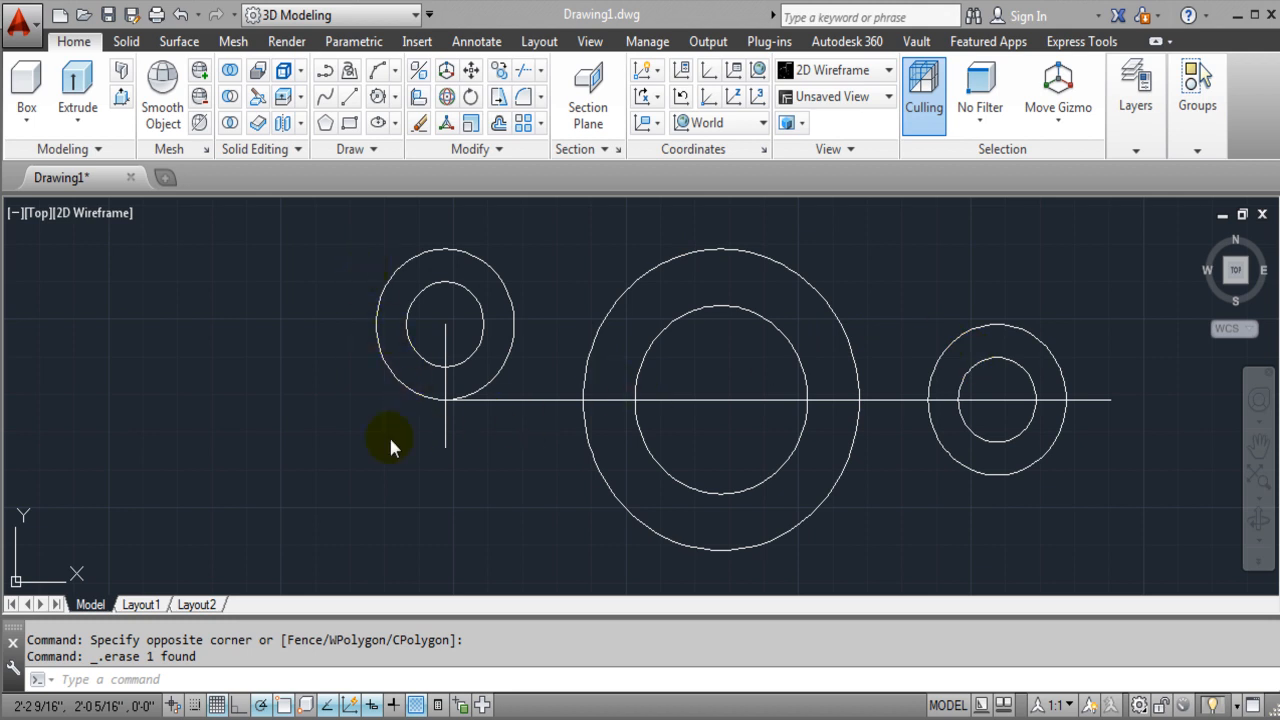
mouse_move(1036, 336)
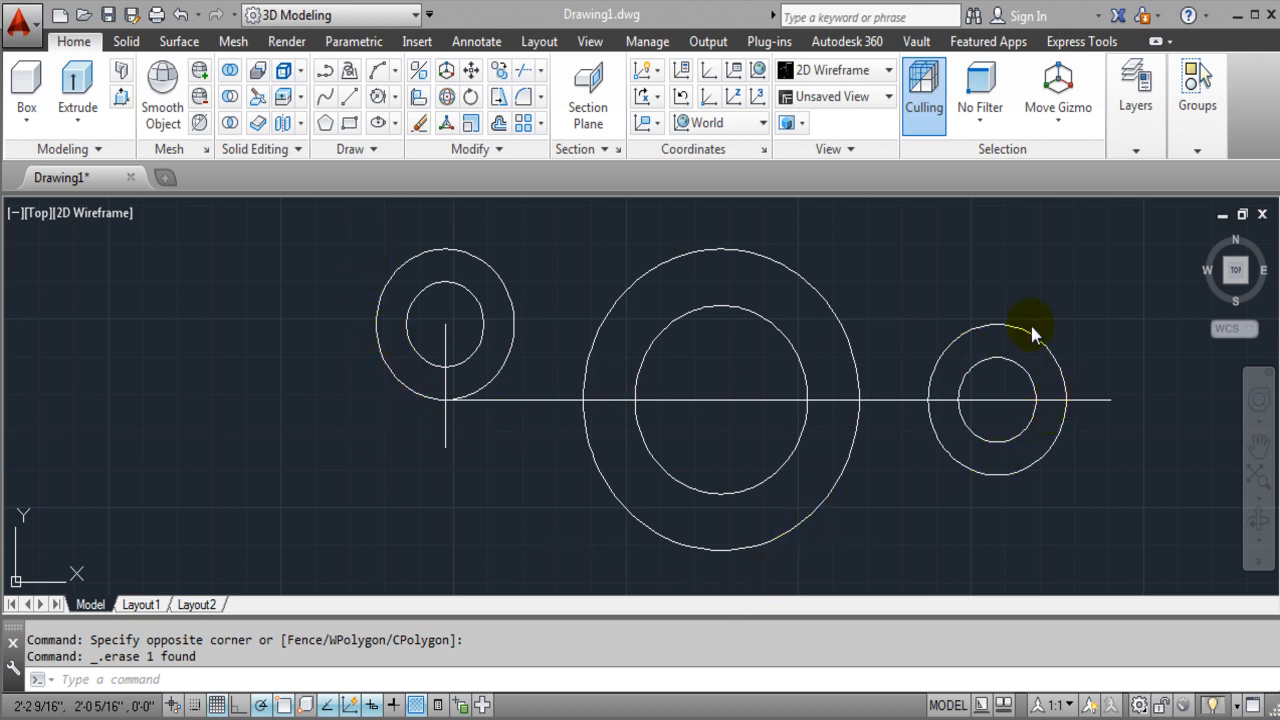
mouse_move(712, 228)
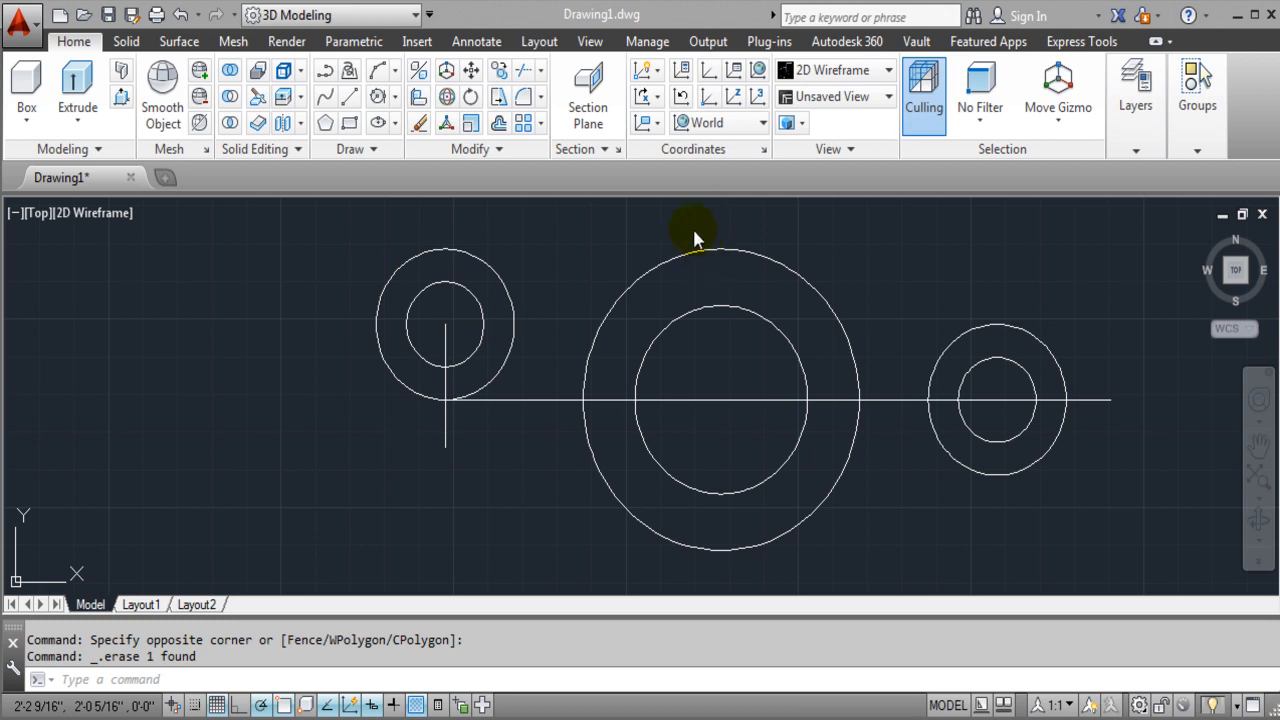
mouse_move(728, 364)
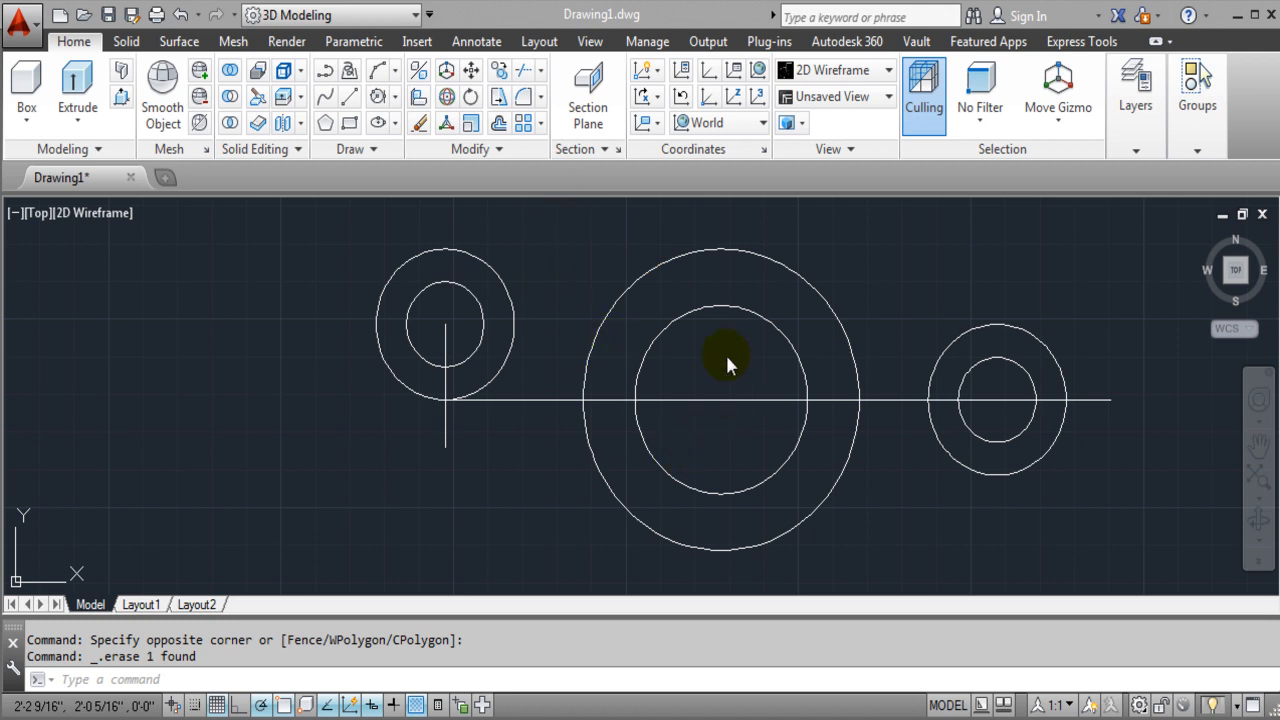
mouse_move(724, 556)
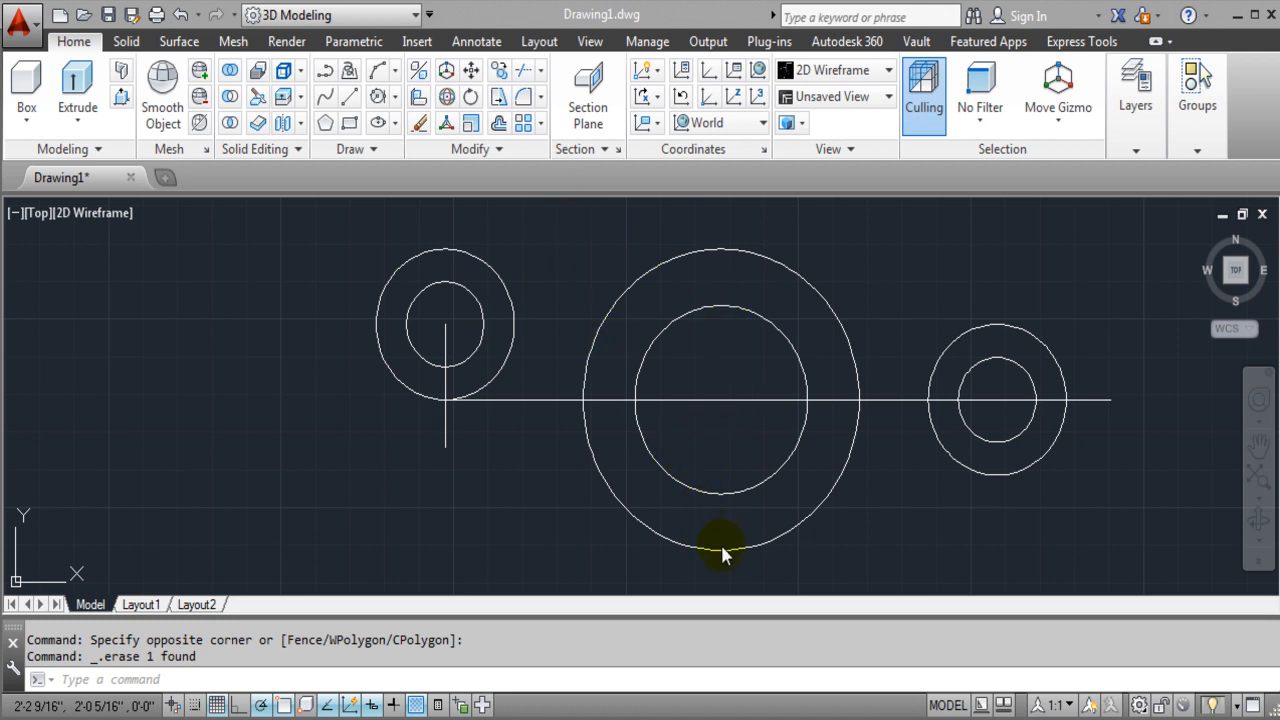
mouse_move(444, 404)
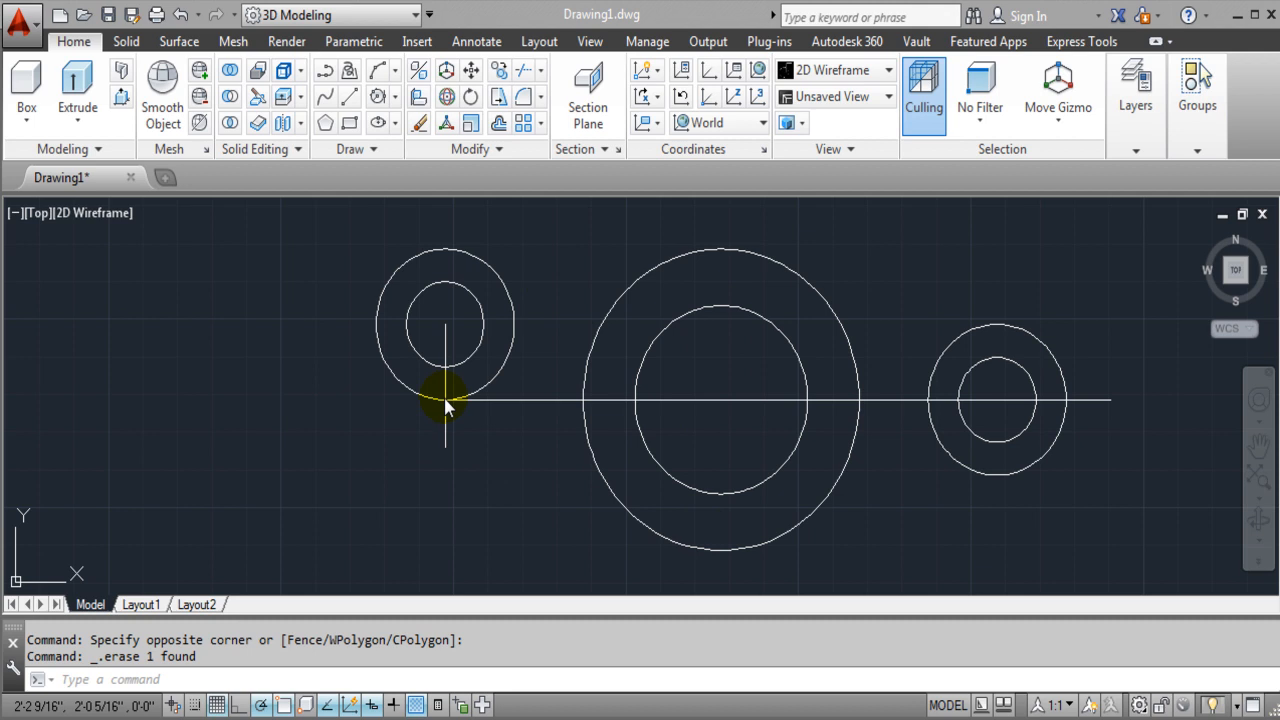
mouse_move(648, 532)
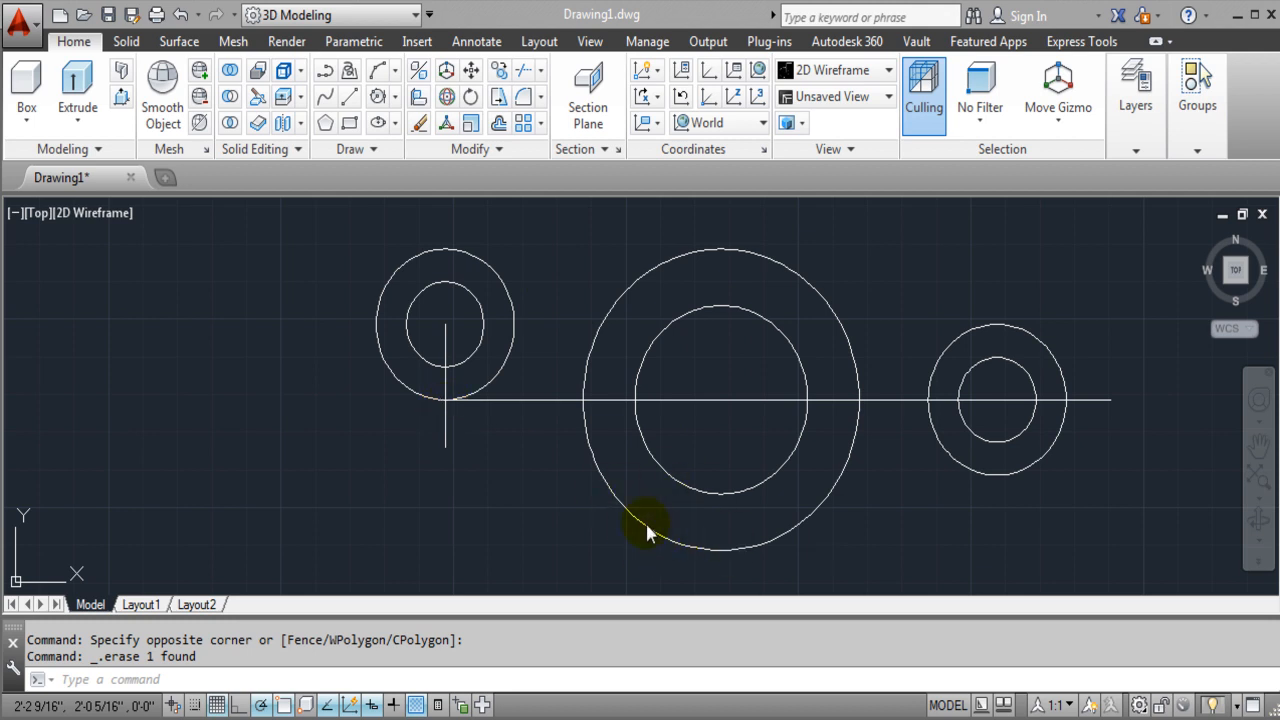
mouse_move(590, 452)
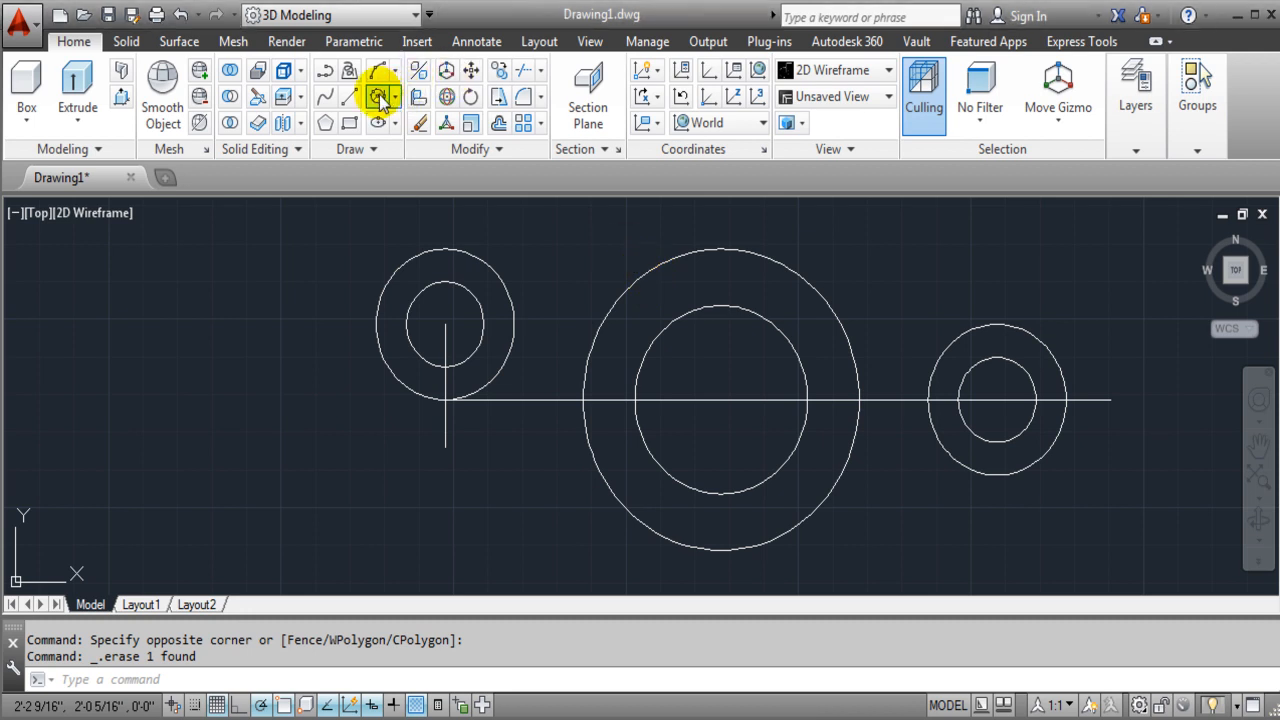
Step: Draw a Tan, Tan, Radius circle of radius 4.75 touching the left and right outer circles
left_click(378, 96)
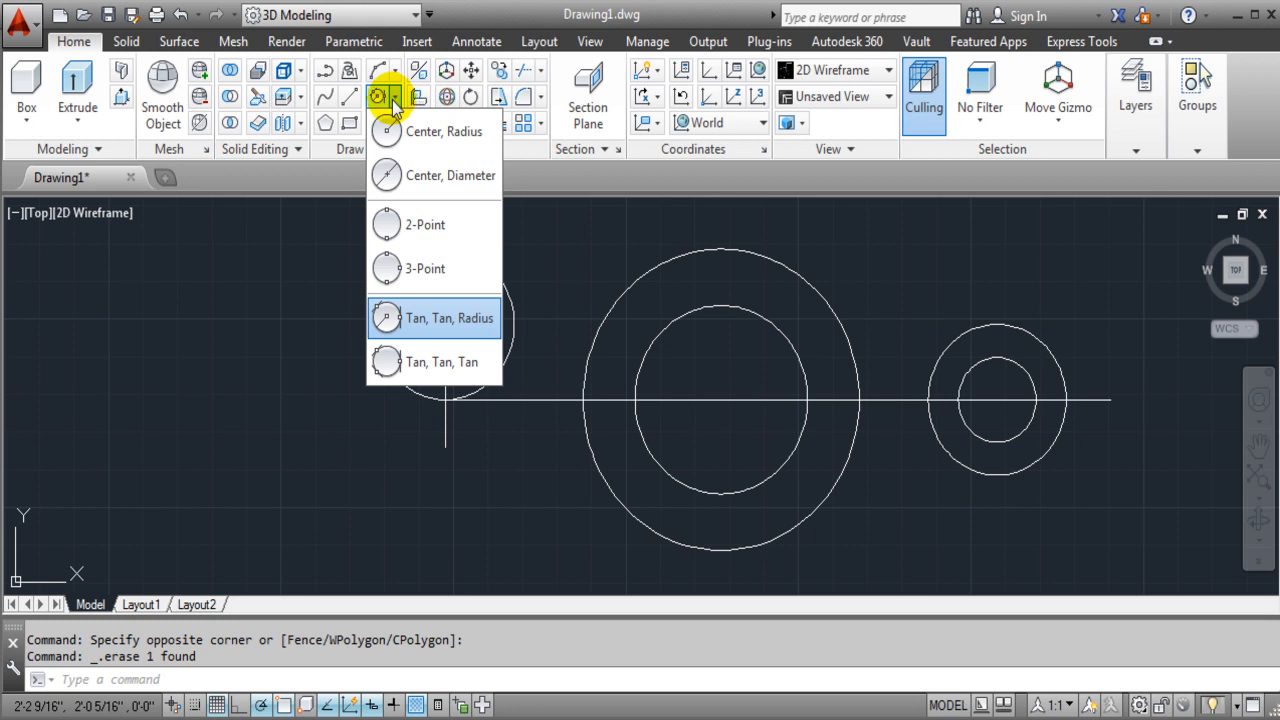
left_click(434, 318)
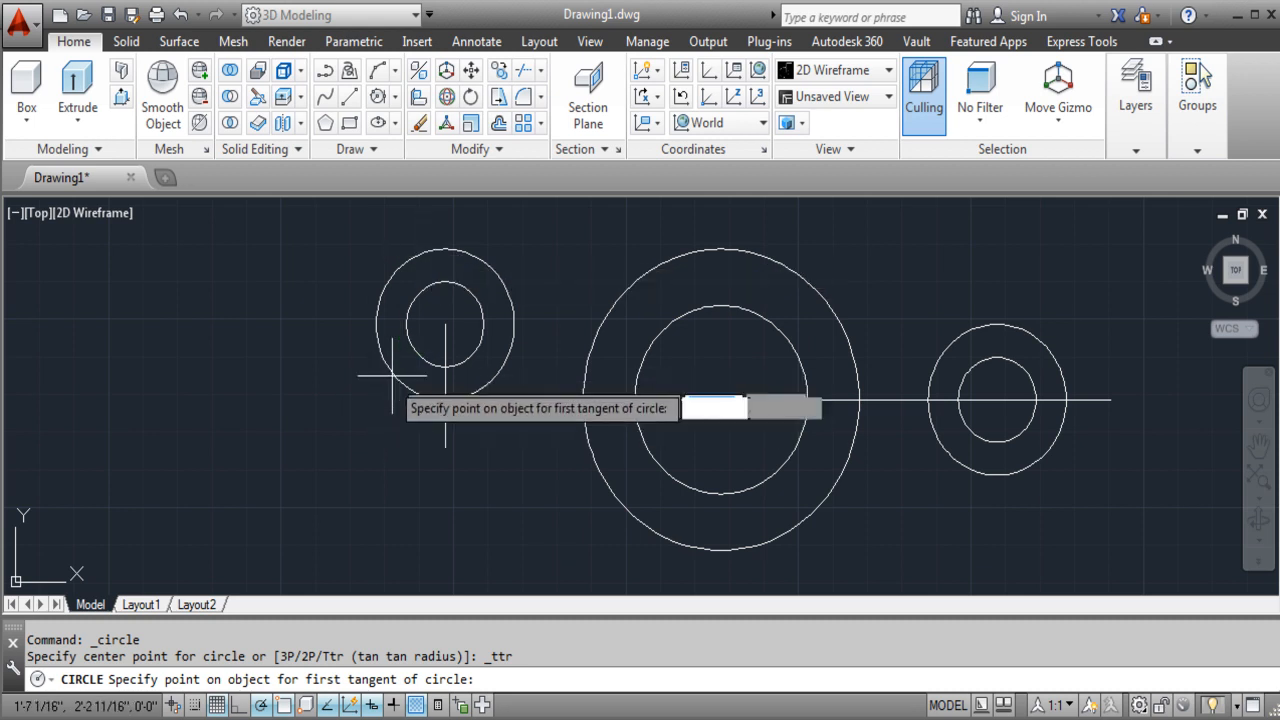
mouse_move(444, 450)
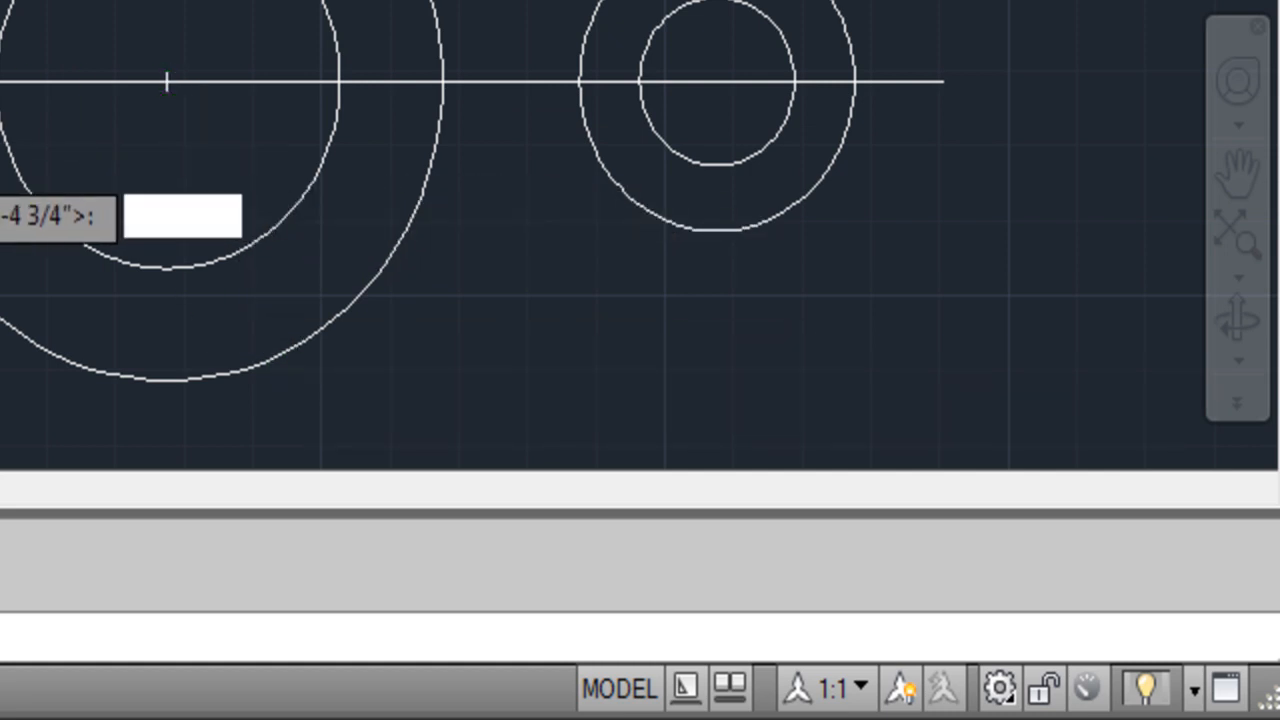
type("4")
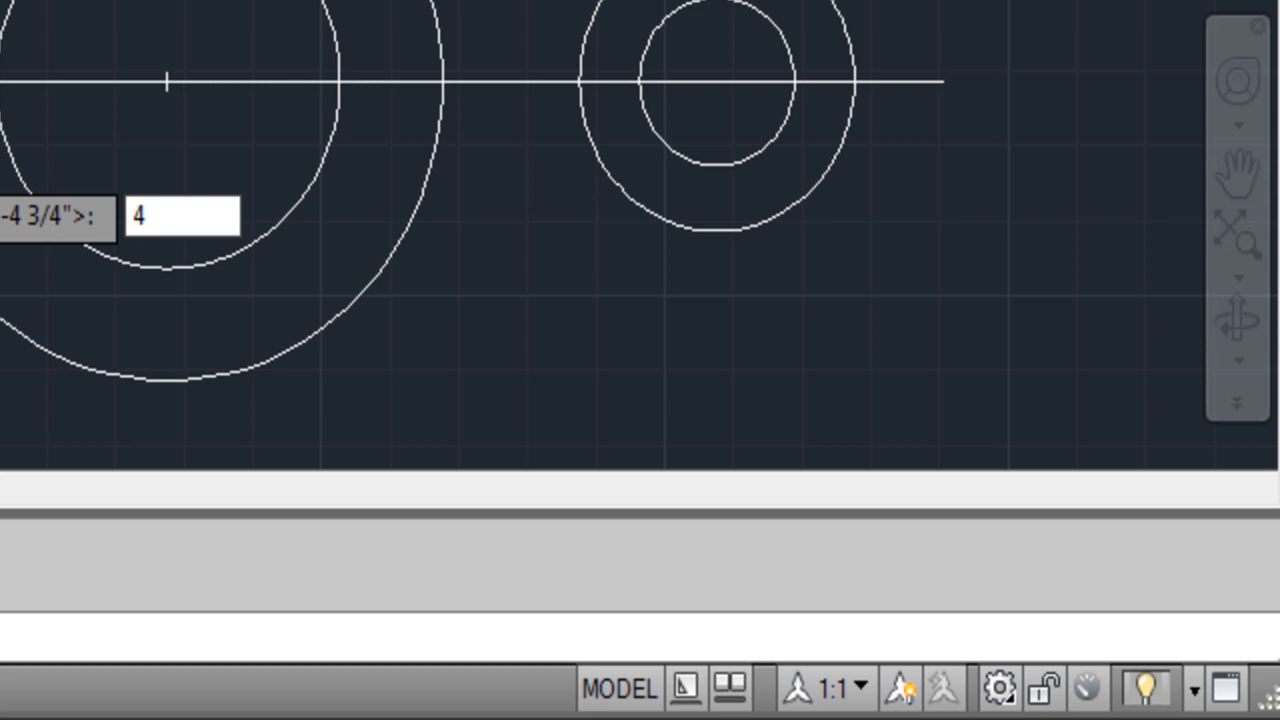
type(".7")
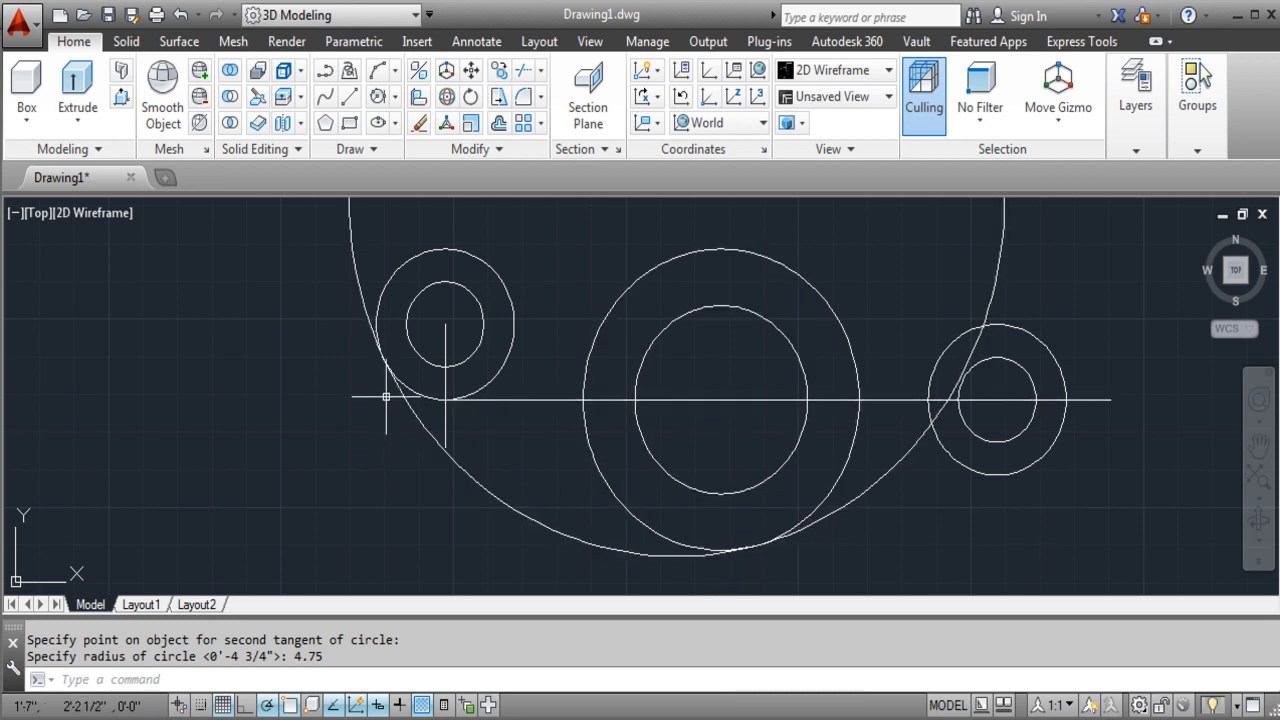
mouse_move(380, 236)
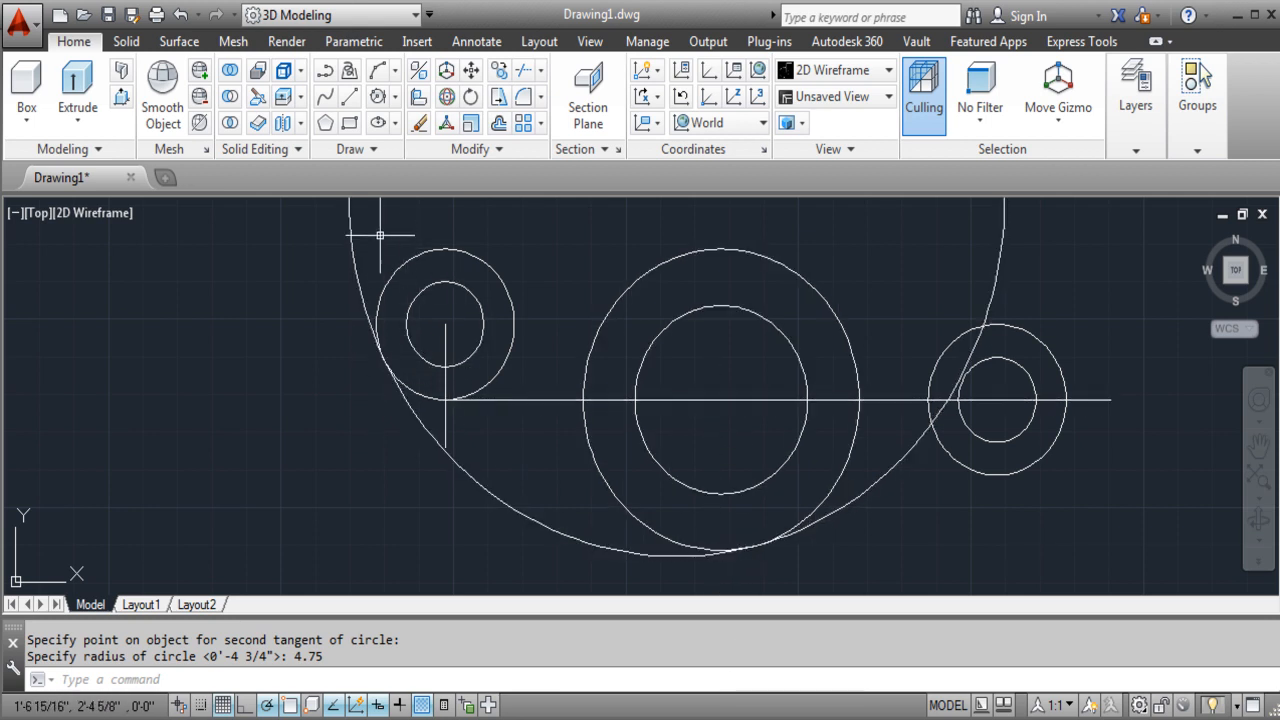
Step: Undo the radius-4.75 tangent circle, leaving only the three circle pairs
left_click(840, 476)
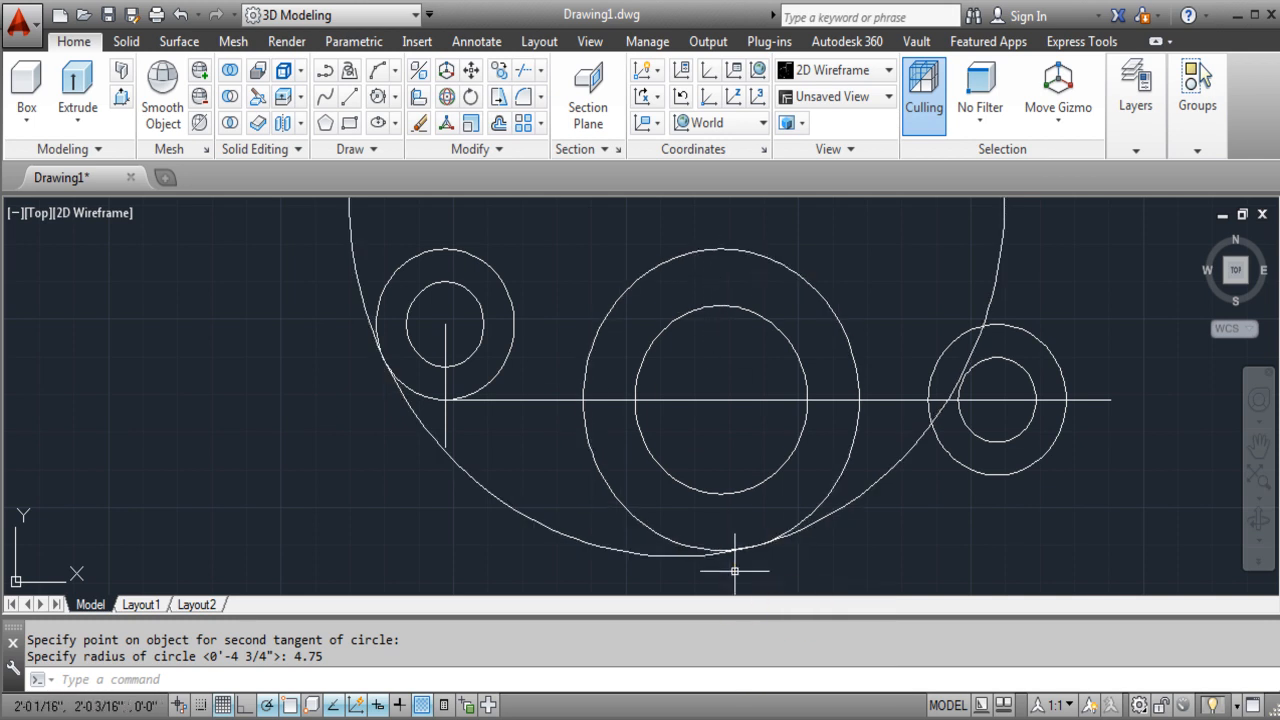
mouse_move(372, 356)
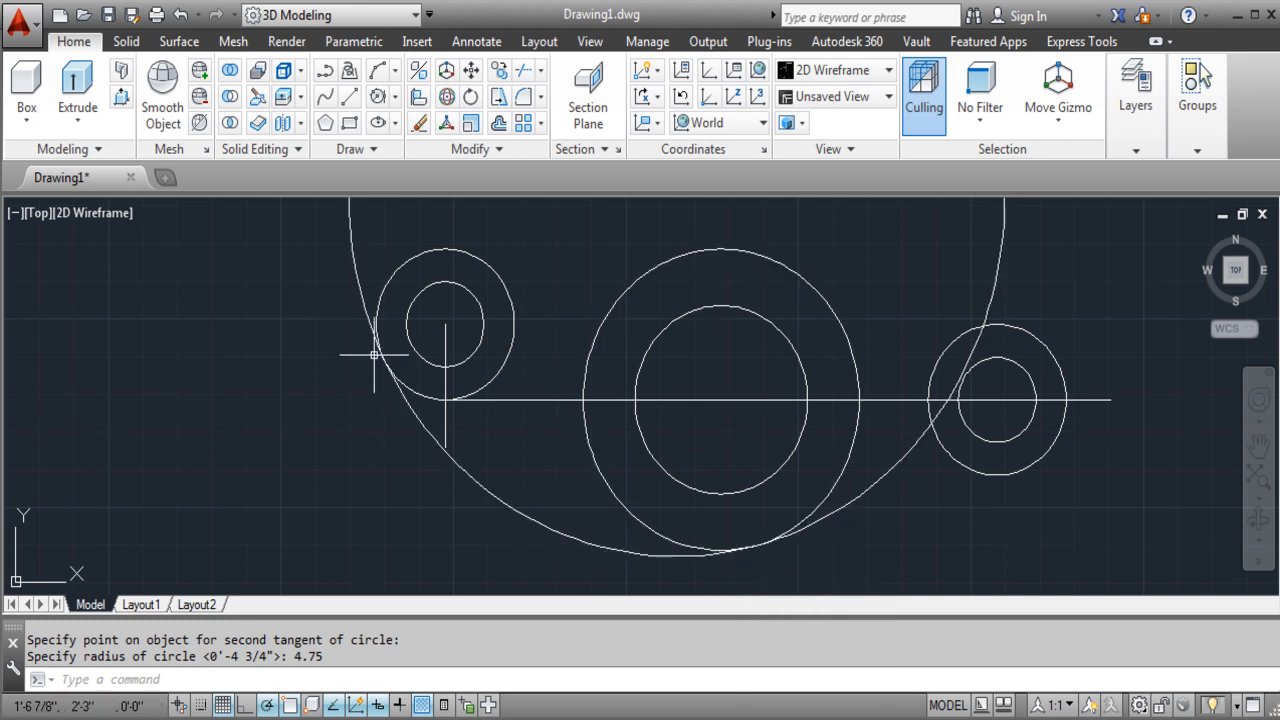
mouse_move(572, 210)
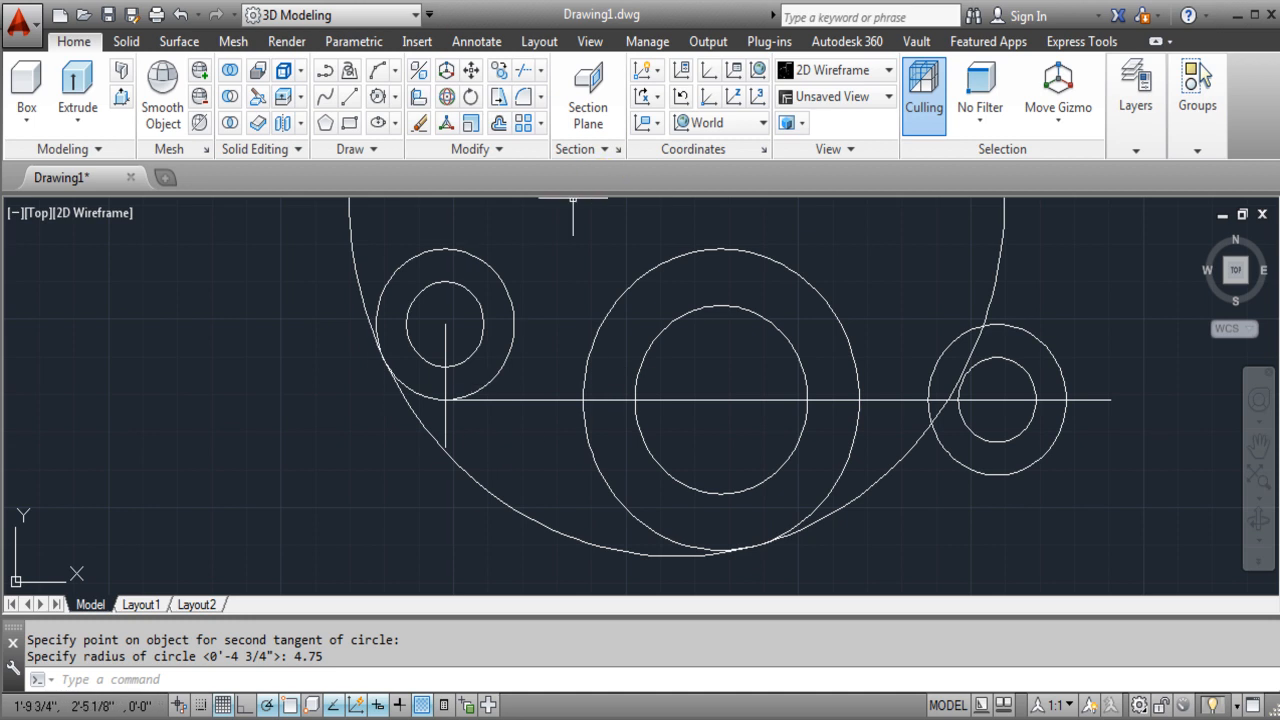
left_click(156, 14)
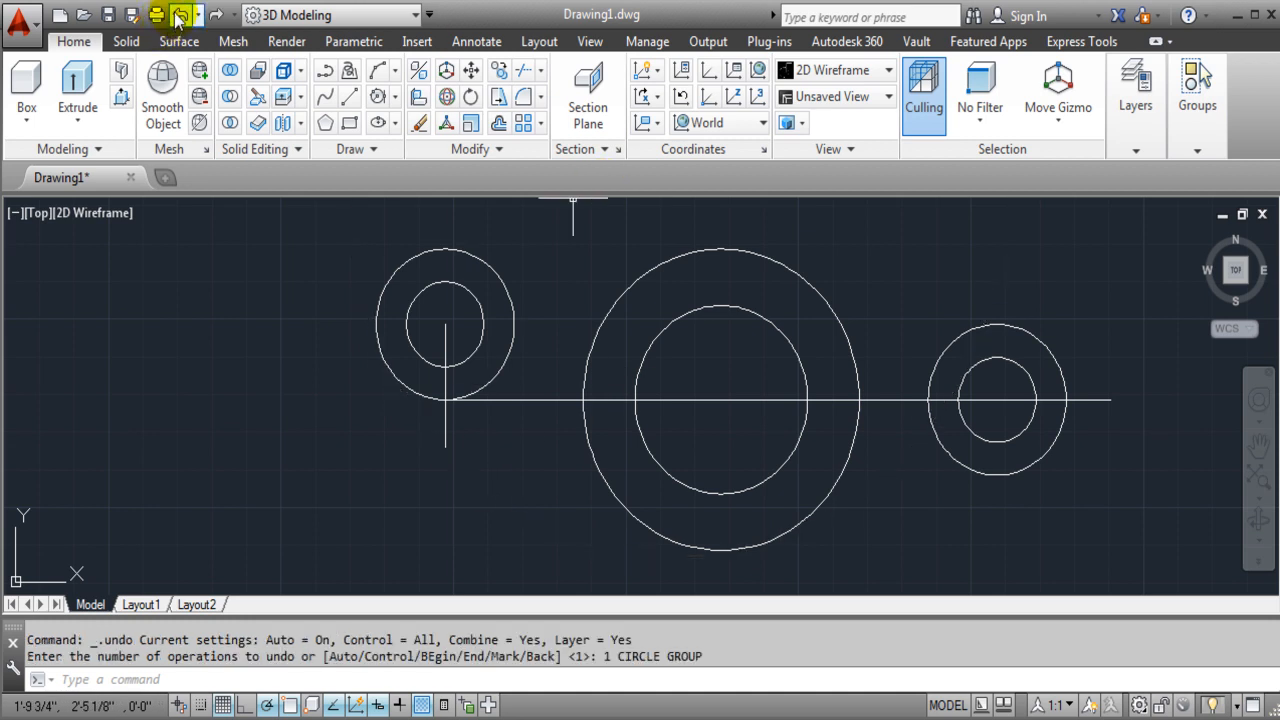
left_click(380, 96)
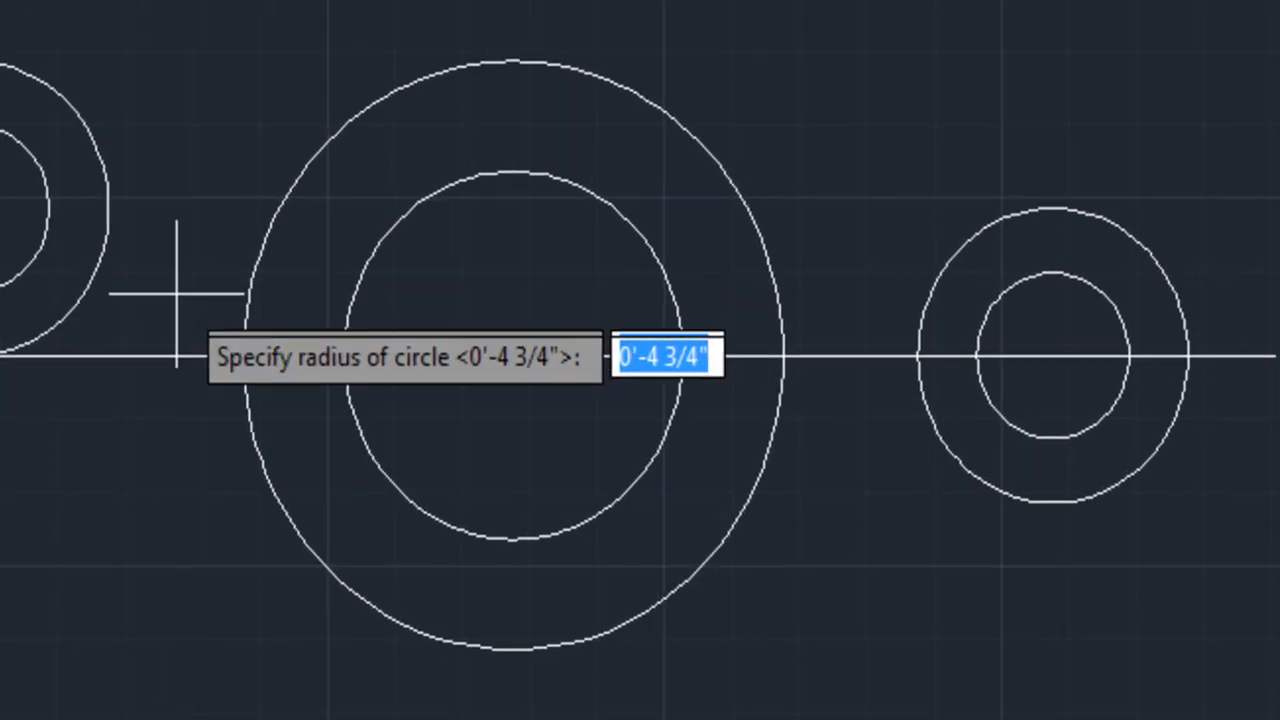
type("4.75")
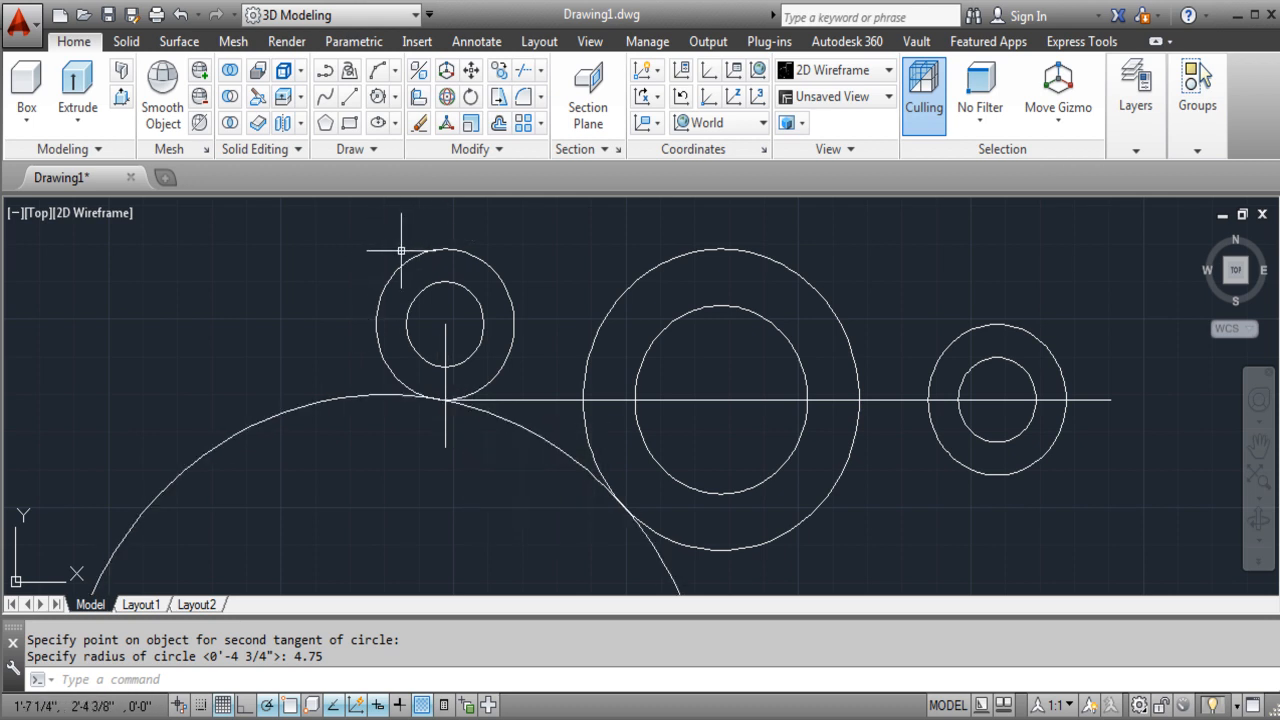
left_click(838, 496)
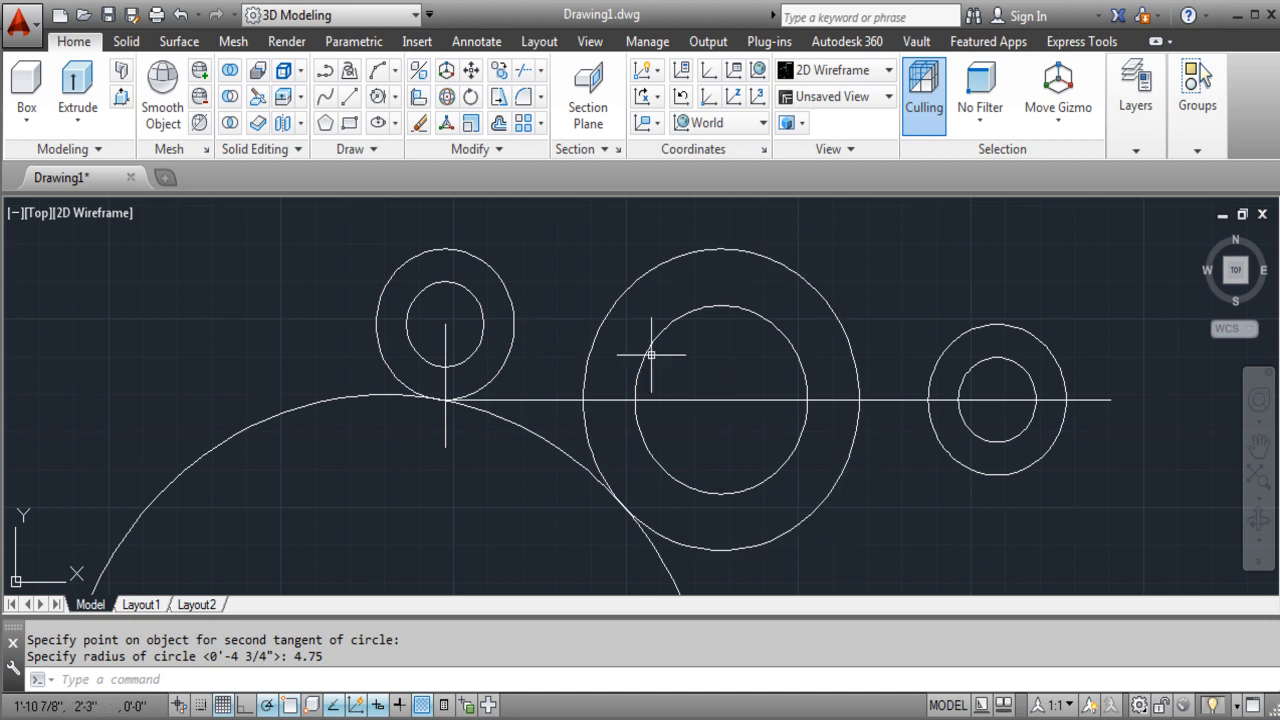
mouse_move(828, 268)
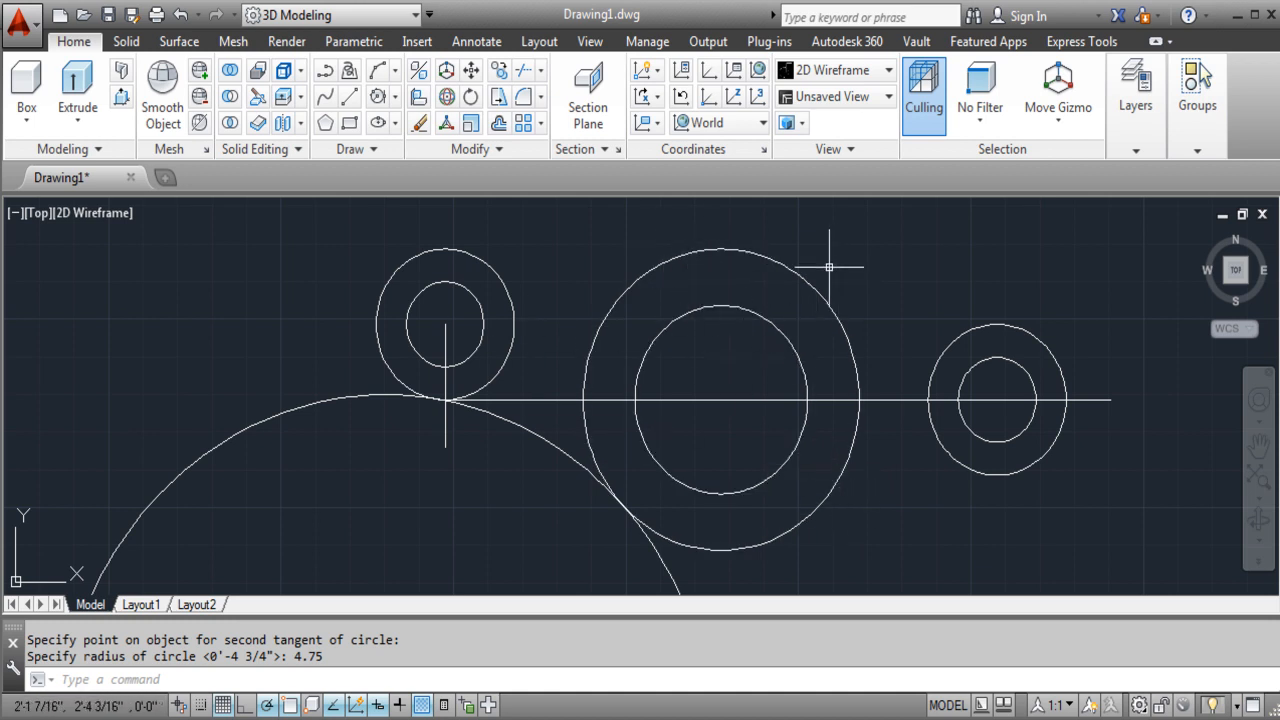
mouse_move(862, 564)
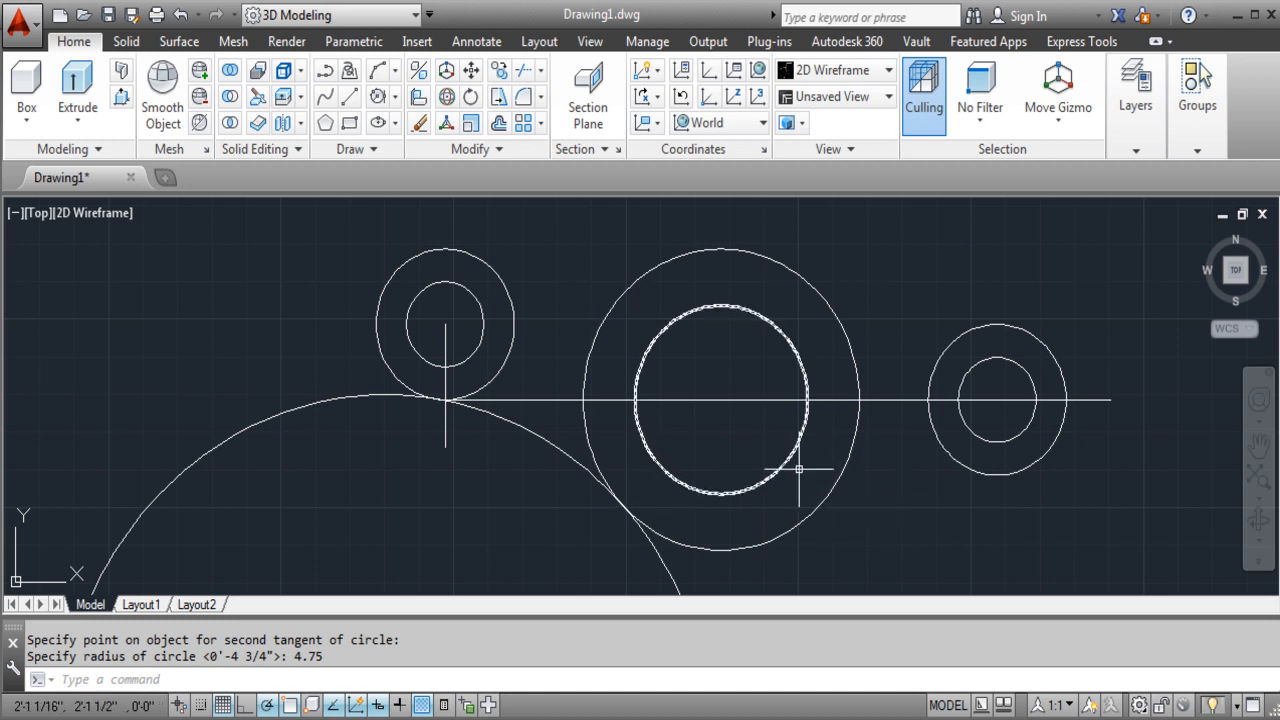
left_click(184, 14)
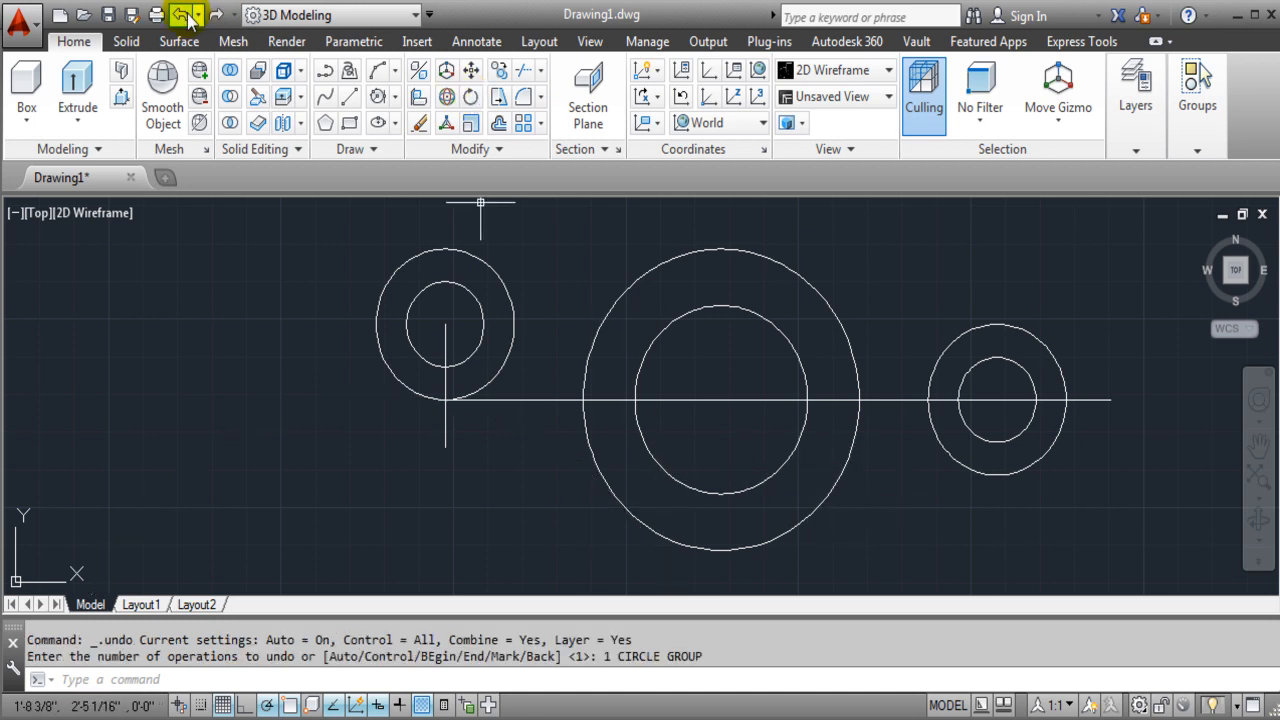
Step: Redraw the radius-4.75 Tan, Tan, Radius circle around the middle pair, tangent to both outer circles
left_click(378, 96)
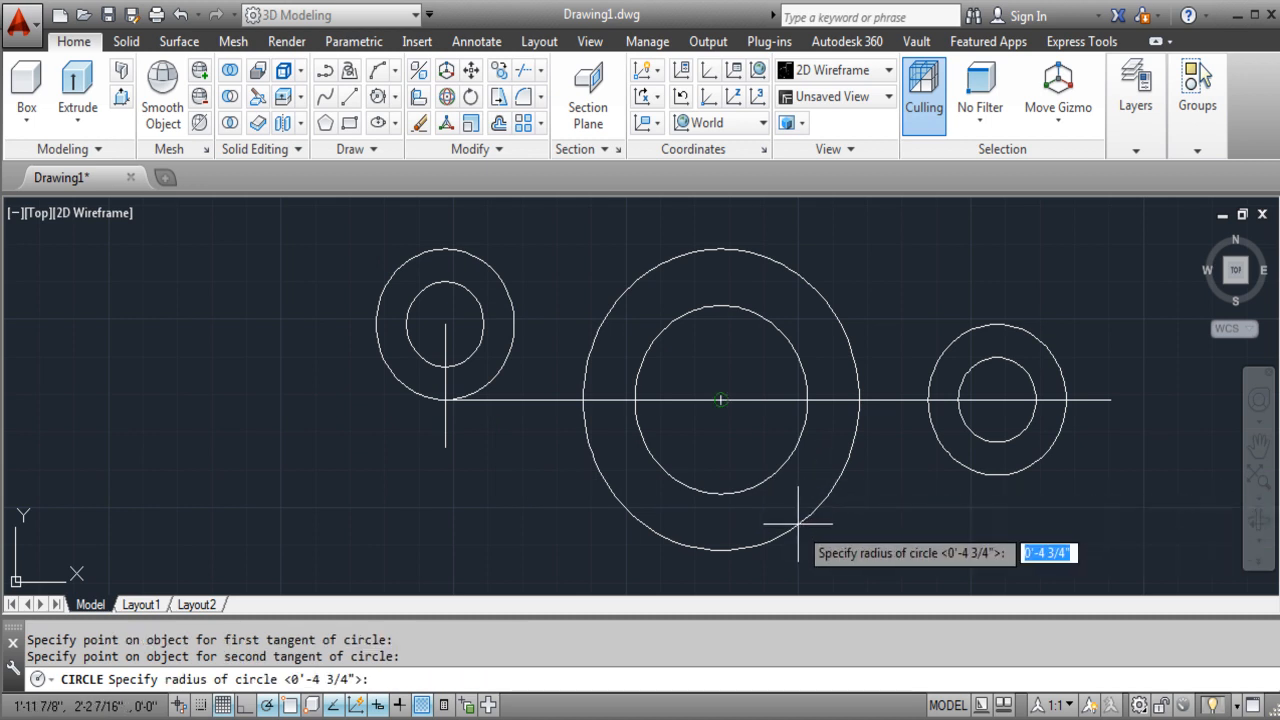
type("4.")
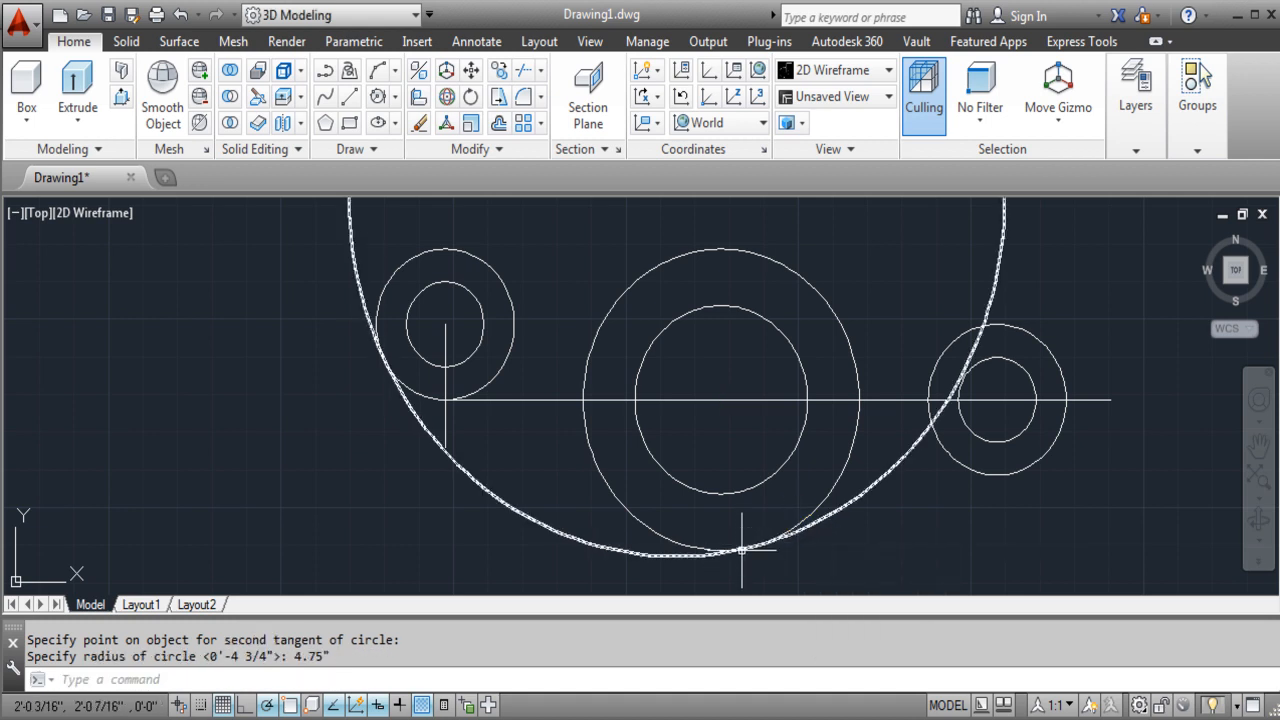
mouse_move(744, 550)
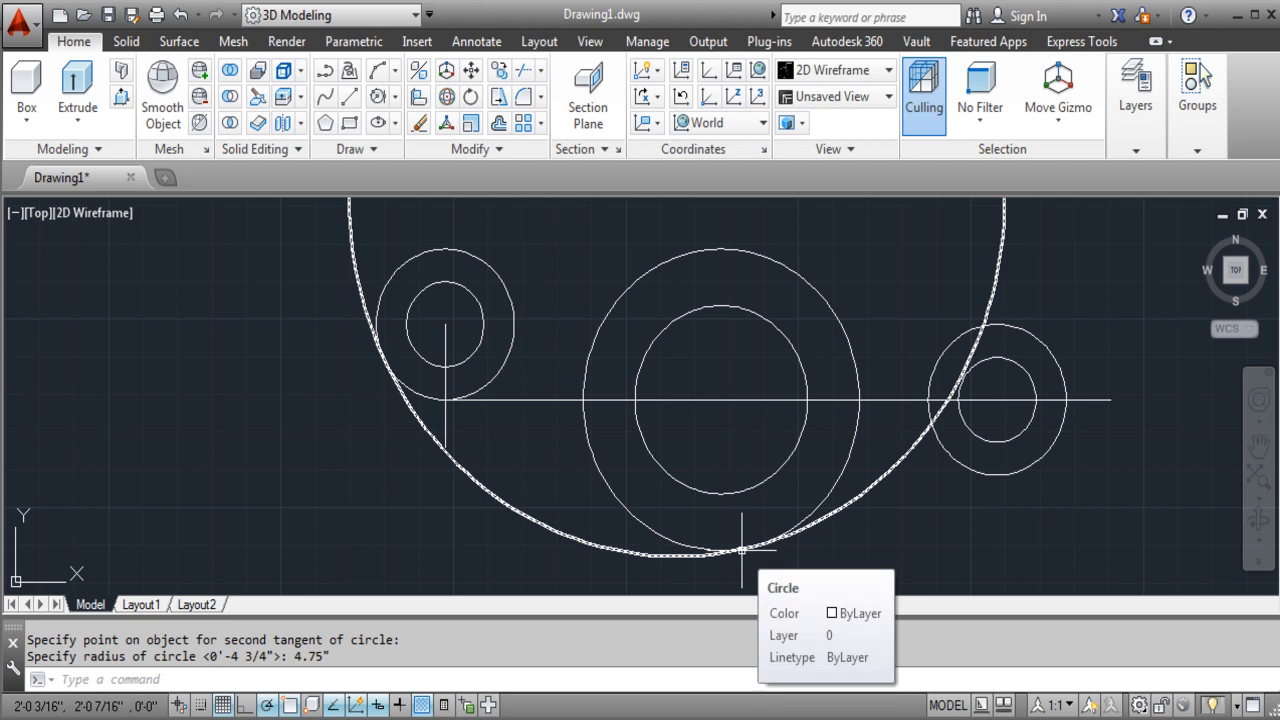